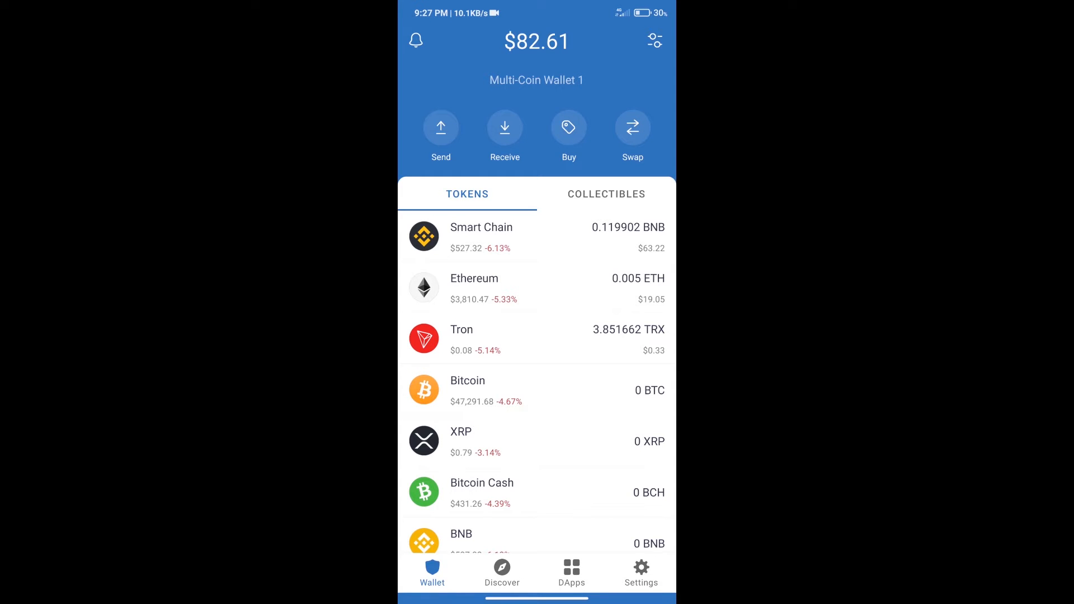
Search the token list for BNB, then open PancakeSwap from the DApps browser history.
{"action": "left_click", "coordinate": [569, 128]}
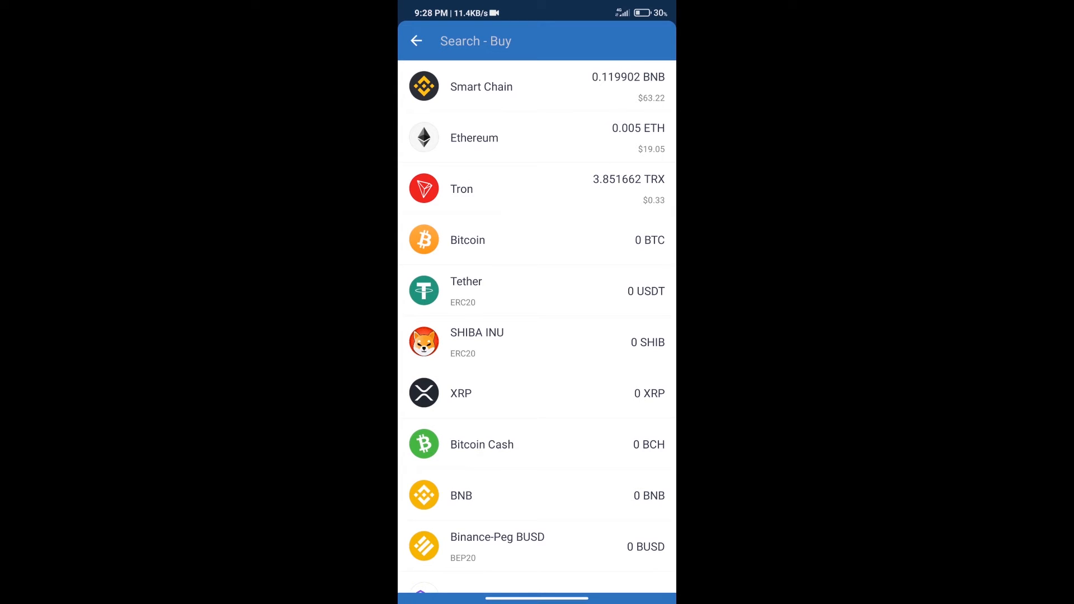
{"action": "type", "text": "bn"}
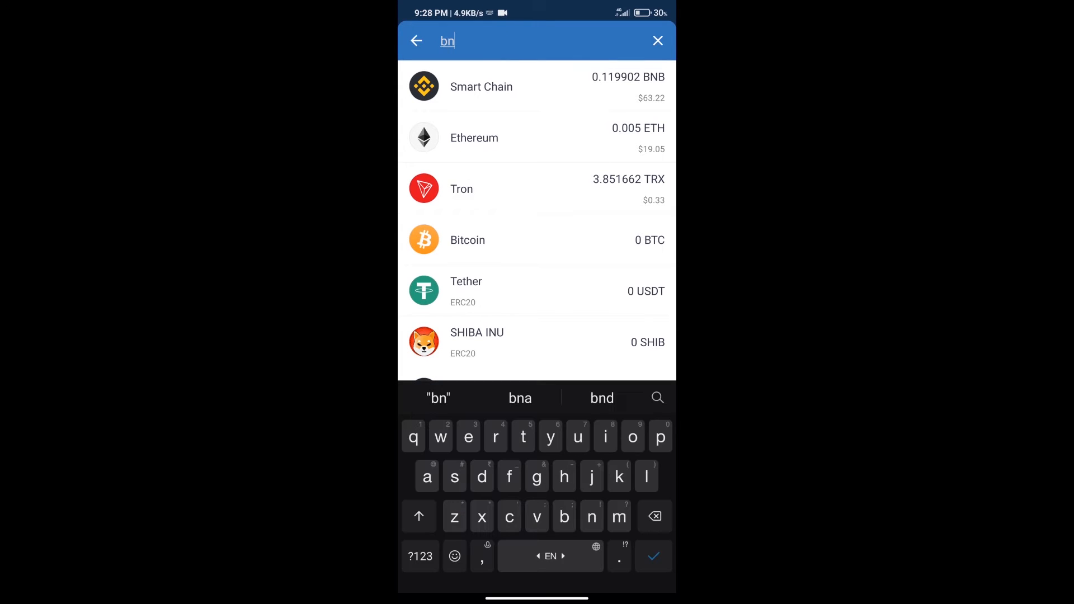
{"action": "type", "text": "b"}
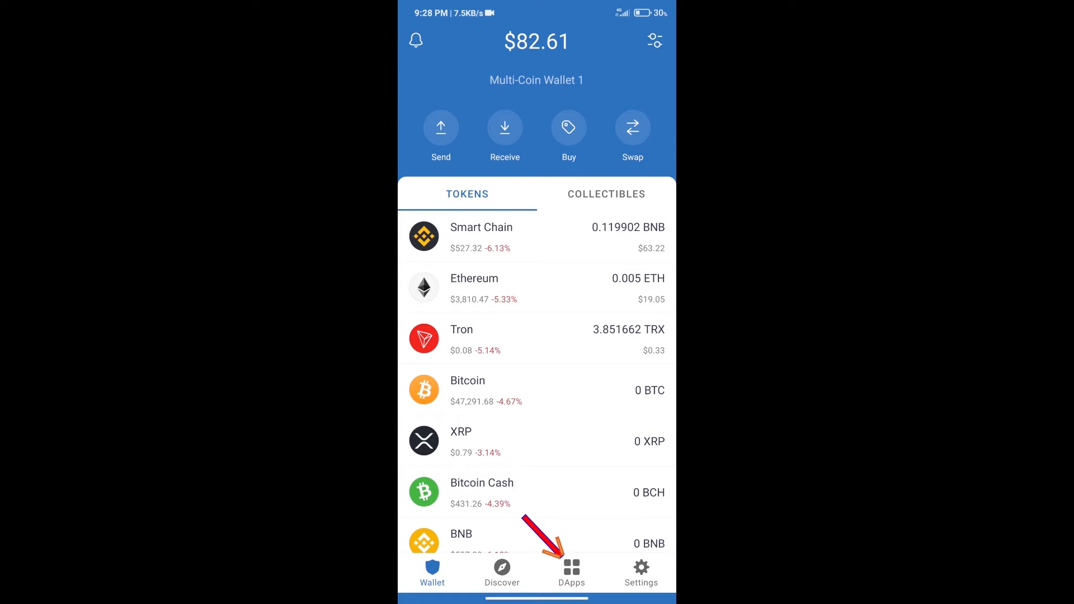
{"action": "left_click", "coordinate": [571, 572]}
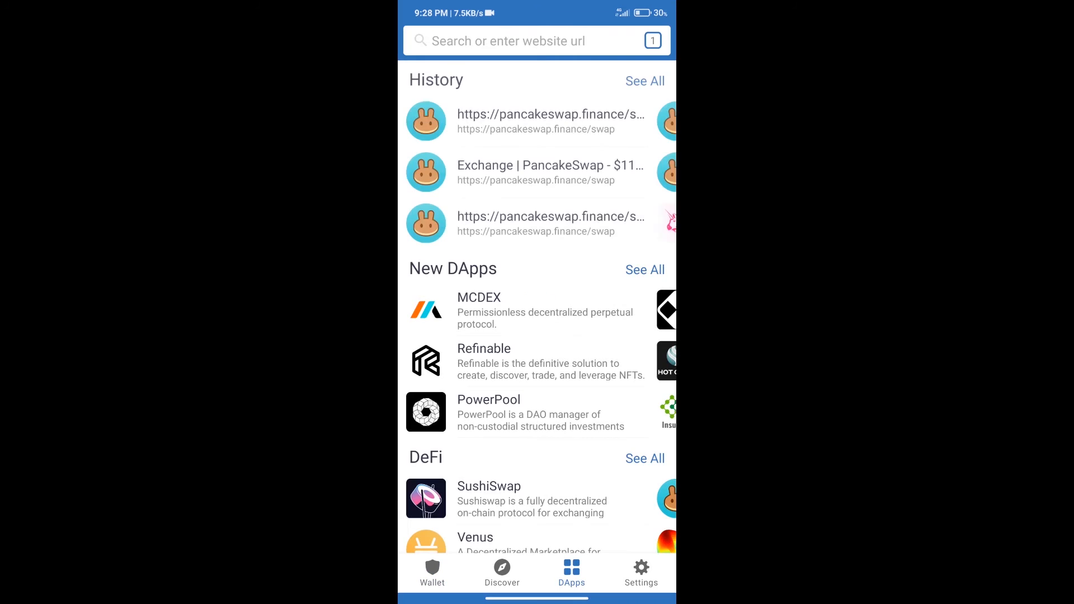
{"action": "scroll", "scroll_direction": "down", "scroll_amount": 3}
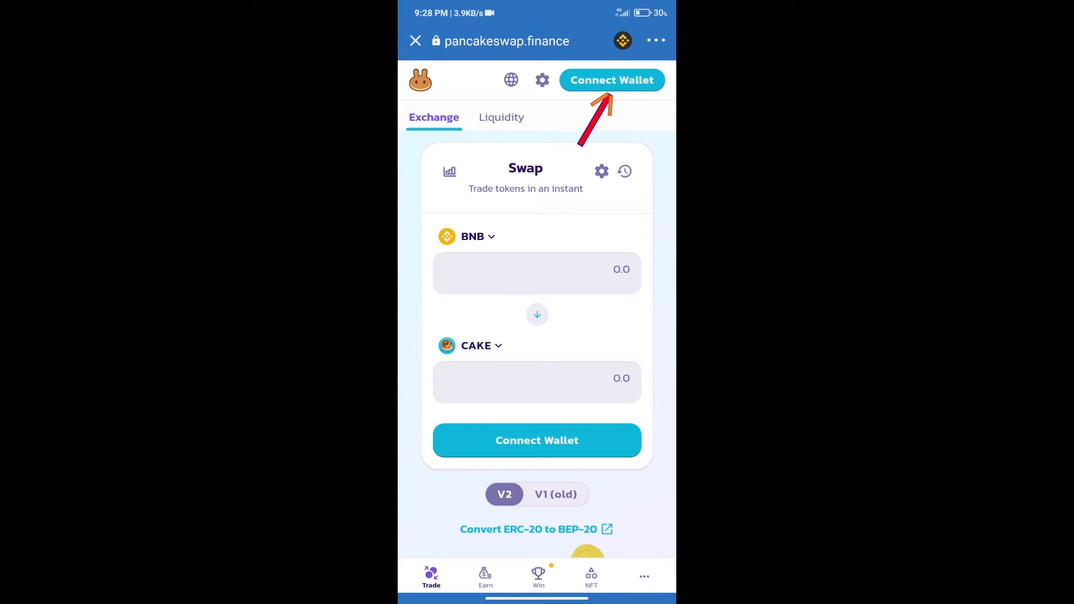
Connect Trust Wallet to PancakeSwap and copy ZERI's contract address from CoinMarketCap.
{"action": "left_click", "coordinate": [610, 79]}
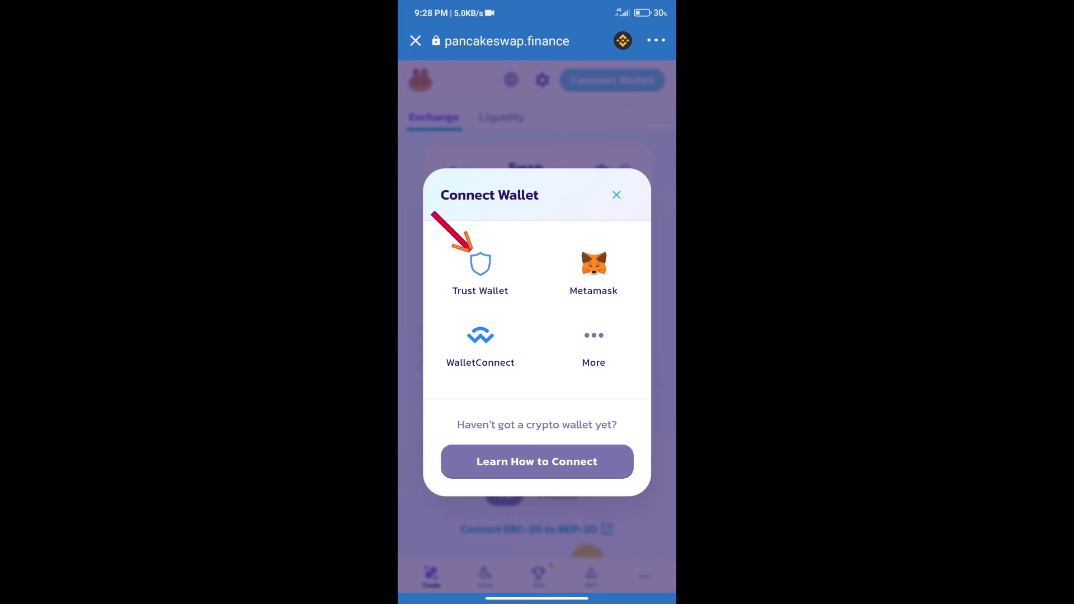
{"action": "left_click", "coordinate": [616, 194]}
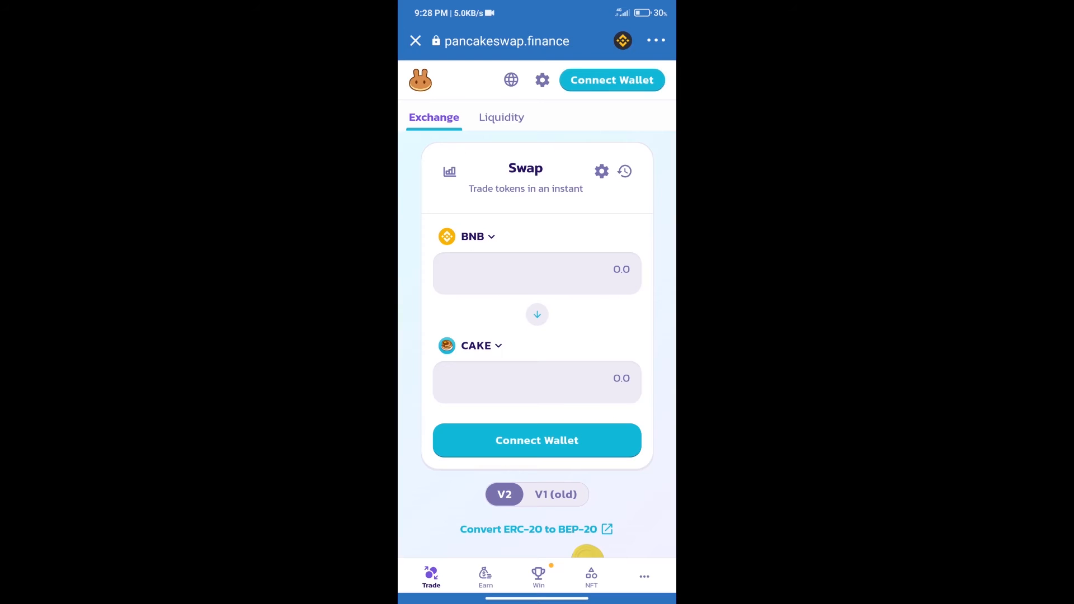
{"action": "left_click", "coordinate": [610, 79]}
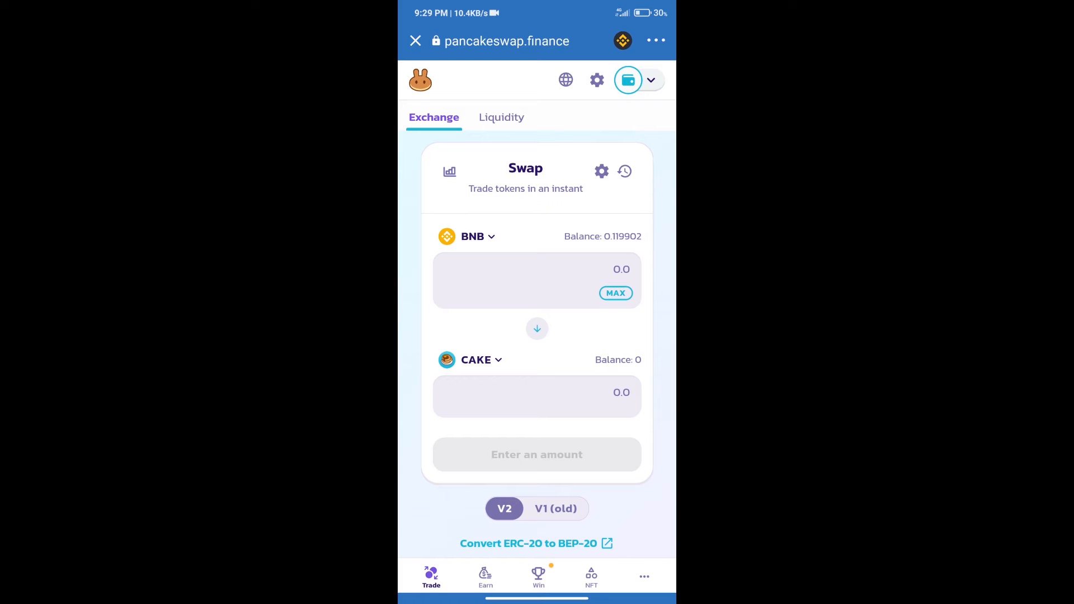
{"action": "left_click", "coordinate": [476, 360]}
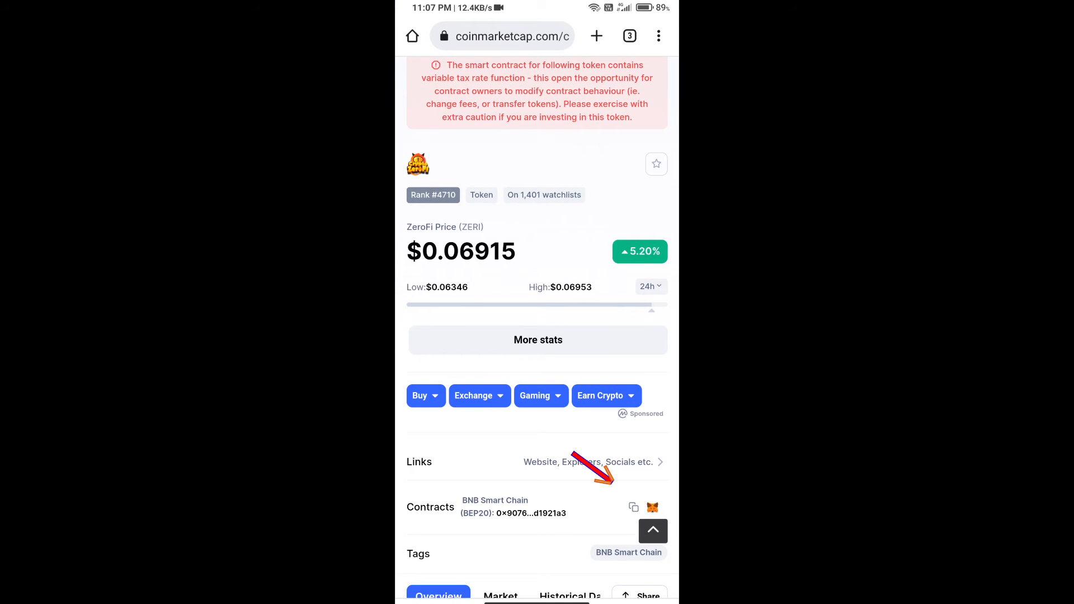
{"action": "left_click", "coordinate": [633, 507]}
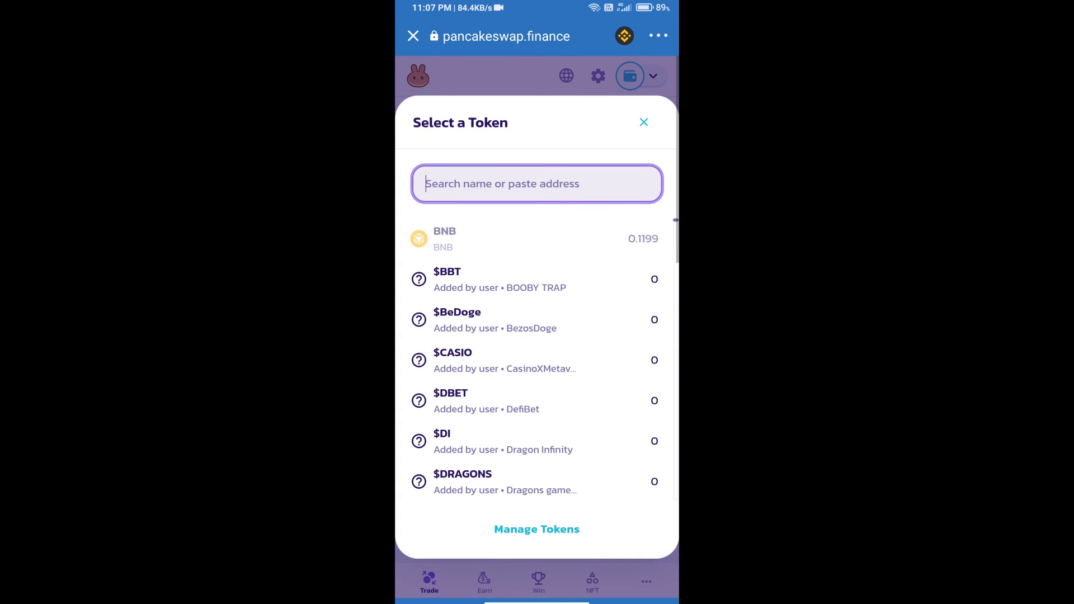
Paste contract address 678Ec33D33970e62484297f2321B55D1921a3 and confirm importing CryptoZeroFi (ZERI).
{"action": "type", "text": "678Ec33D33970e62484297f2321B55D1921a3"}
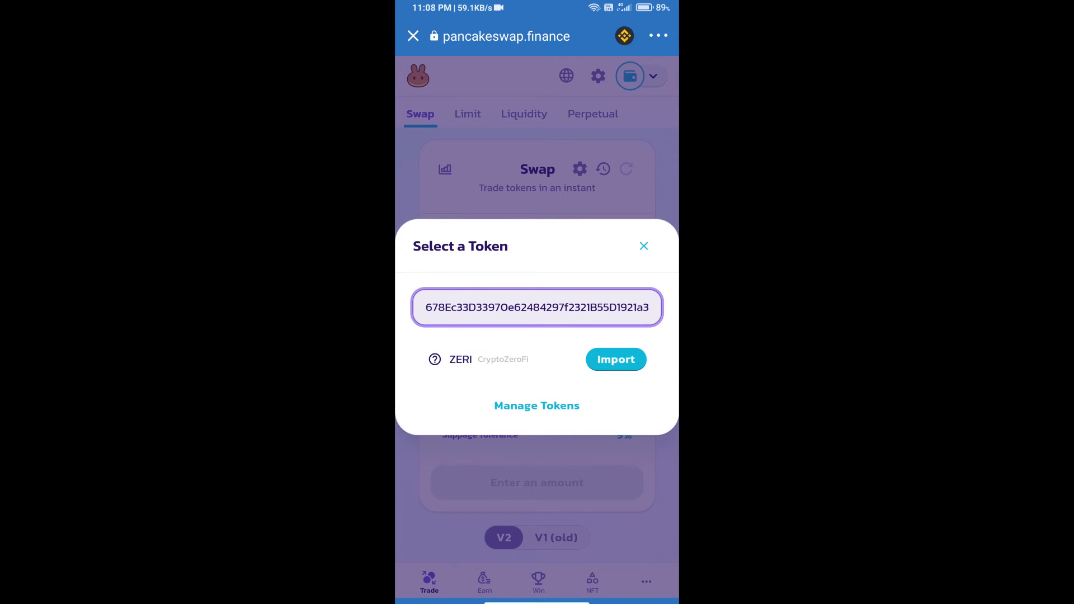
{"action": "left_click", "coordinate": [616, 359]}
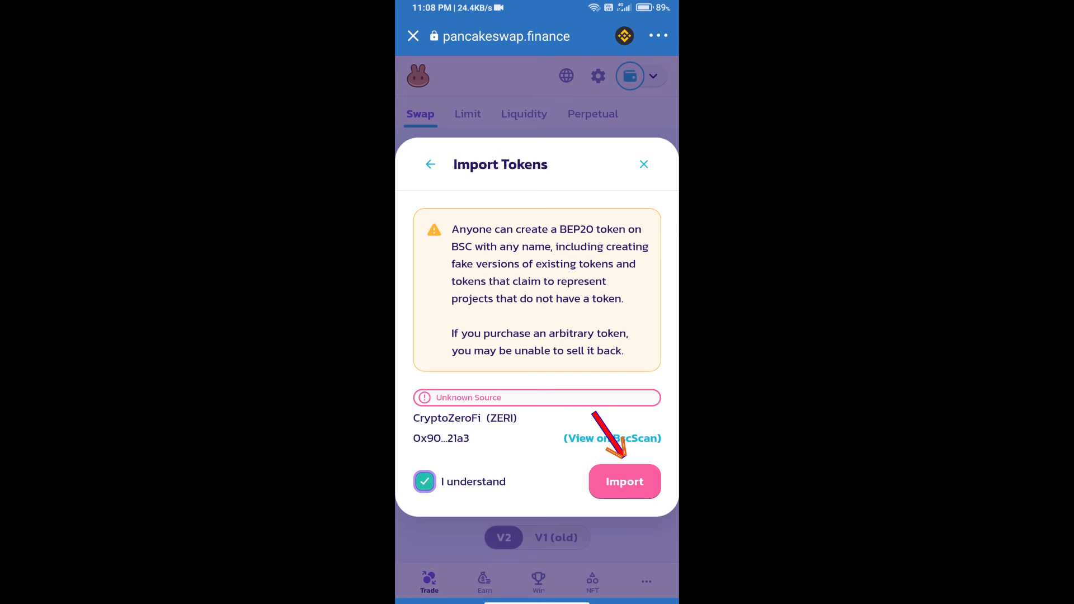
{"action": "left_click", "coordinate": [622, 482]}
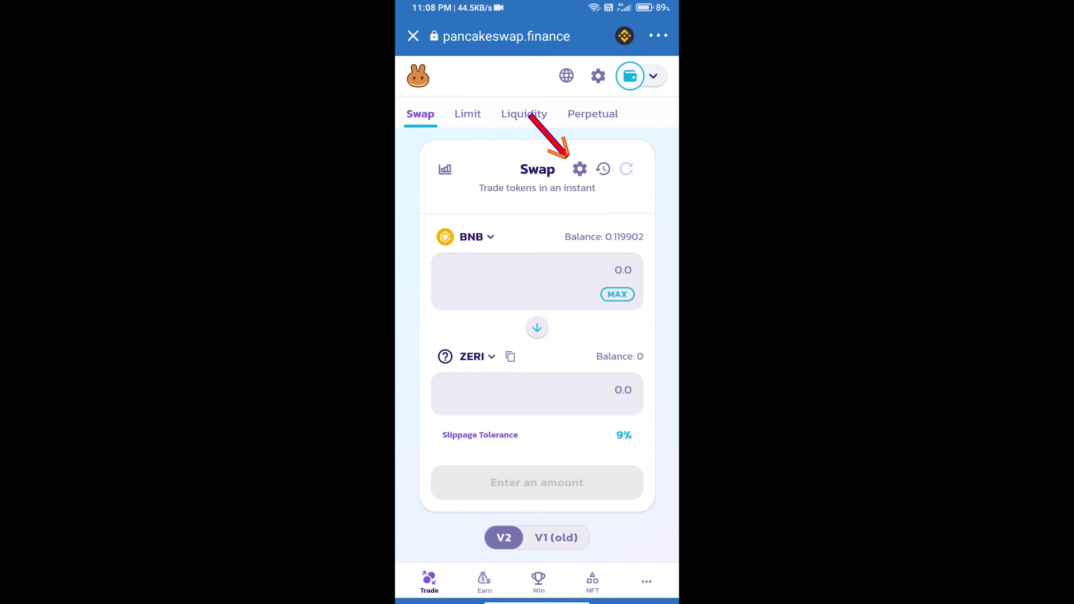
Set slippage tolerance to 1% in the swap settings and close them.
{"action": "left_click", "coordinate": [580, 168]}
{"action": "type", "text": "1"}
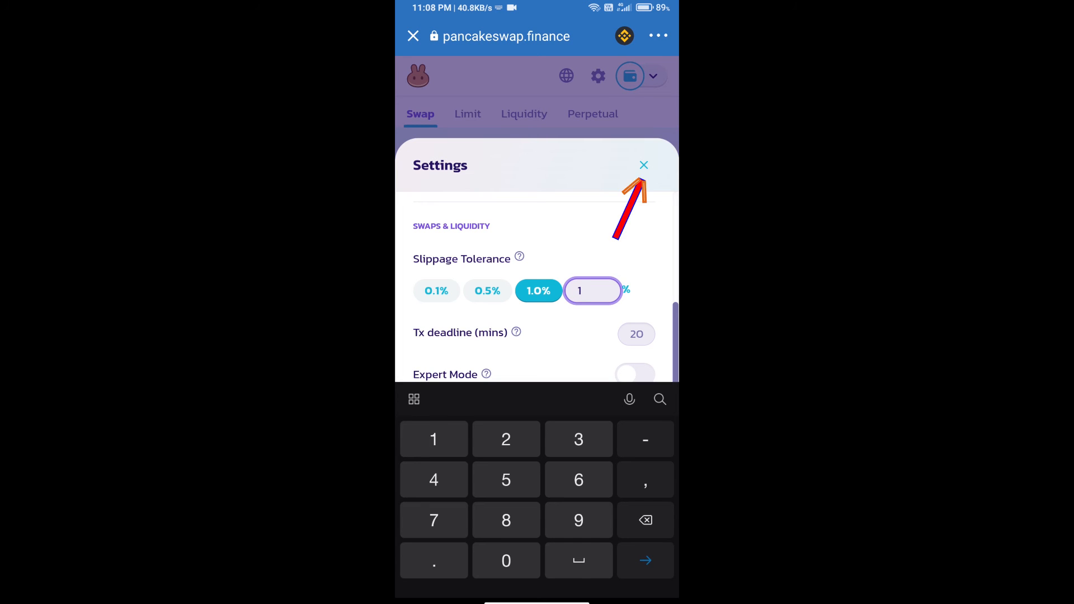
{"action": "left_click", "coordinate": [643, 165]}
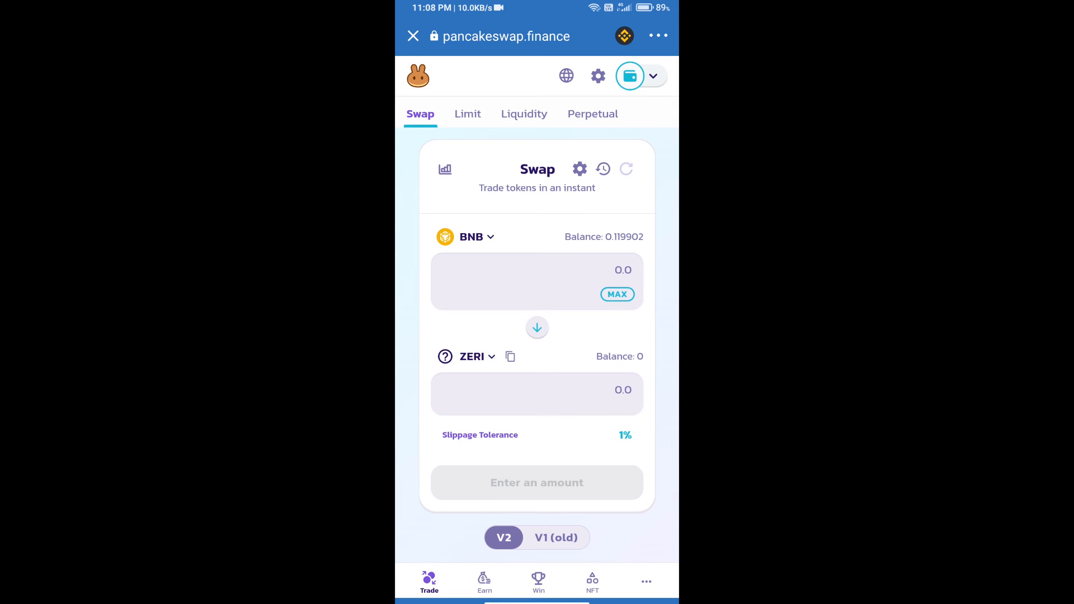
Enter 10 ZERI to receive for about 0.00175 BNB, then review and confirm the swap.
{"action": "left_click", "coordinate": [535, 281]}
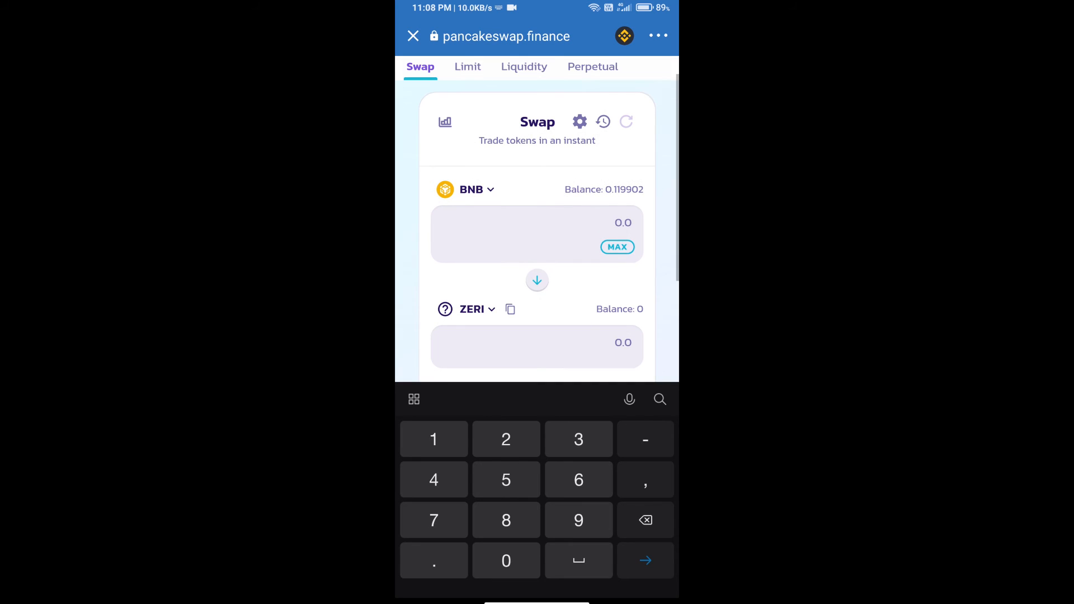
{"action": "type", "text": "10"}
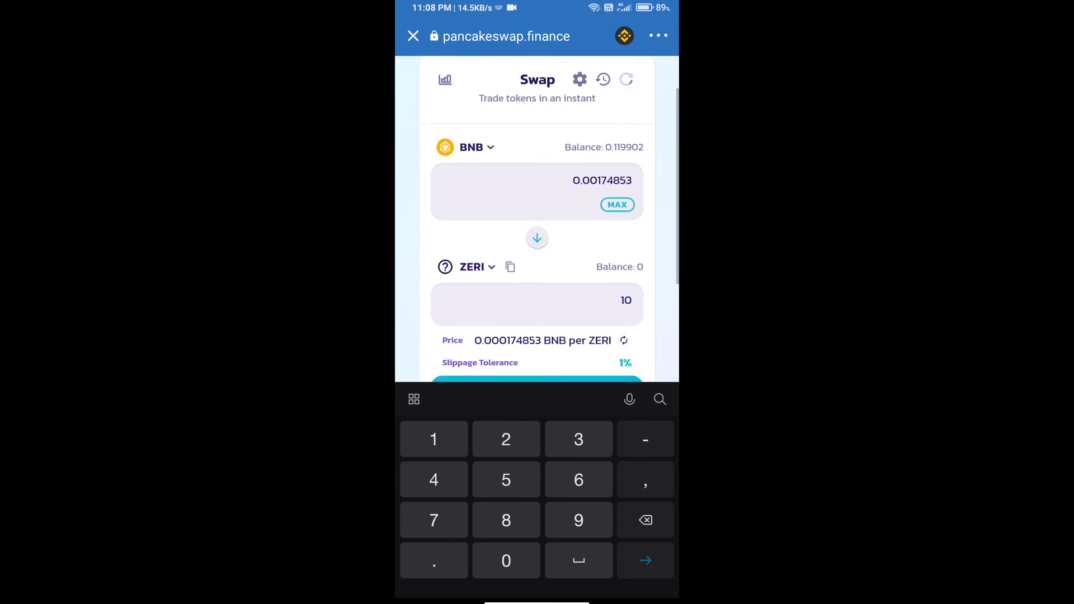
{"action": "scroll", "scroll_direction": "down", "scroll_amount": 3}
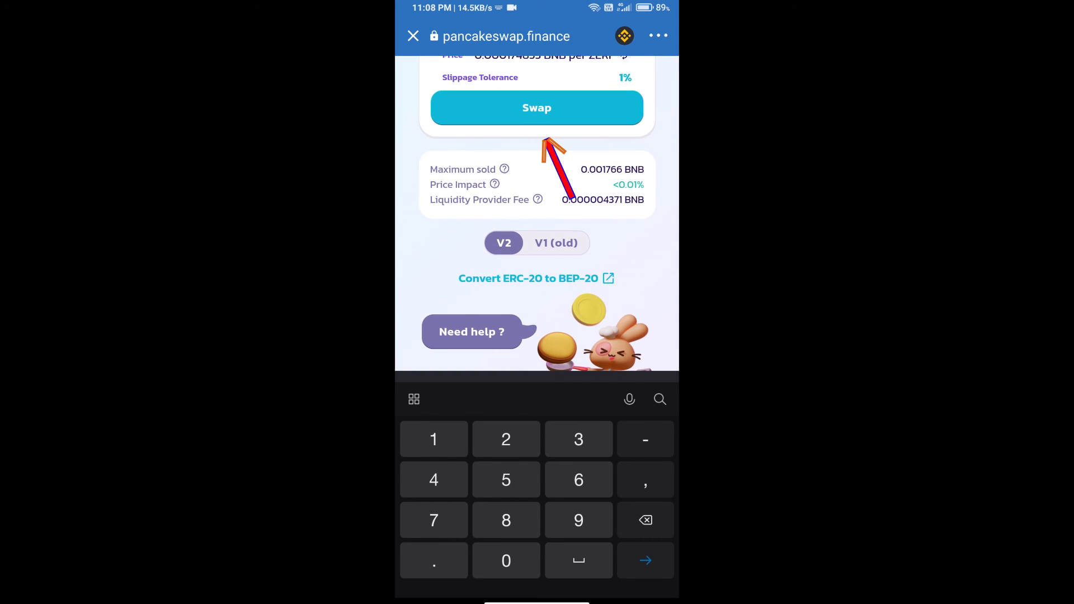
{"action": "left_click", "coordinate": [537, 108]}
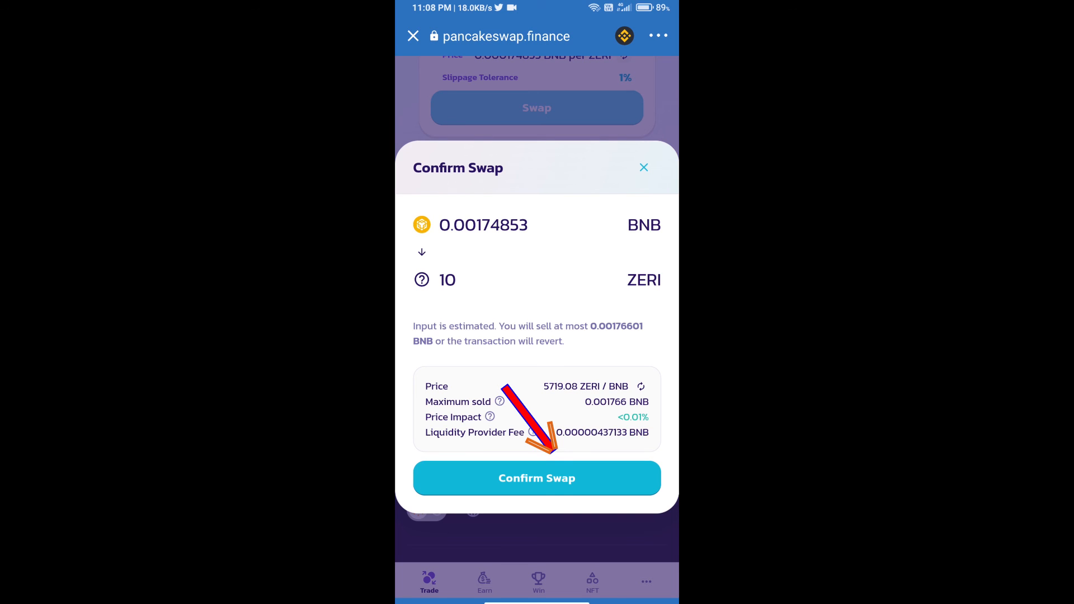
{"action": "left_click", "coordinate": [536, 477]}
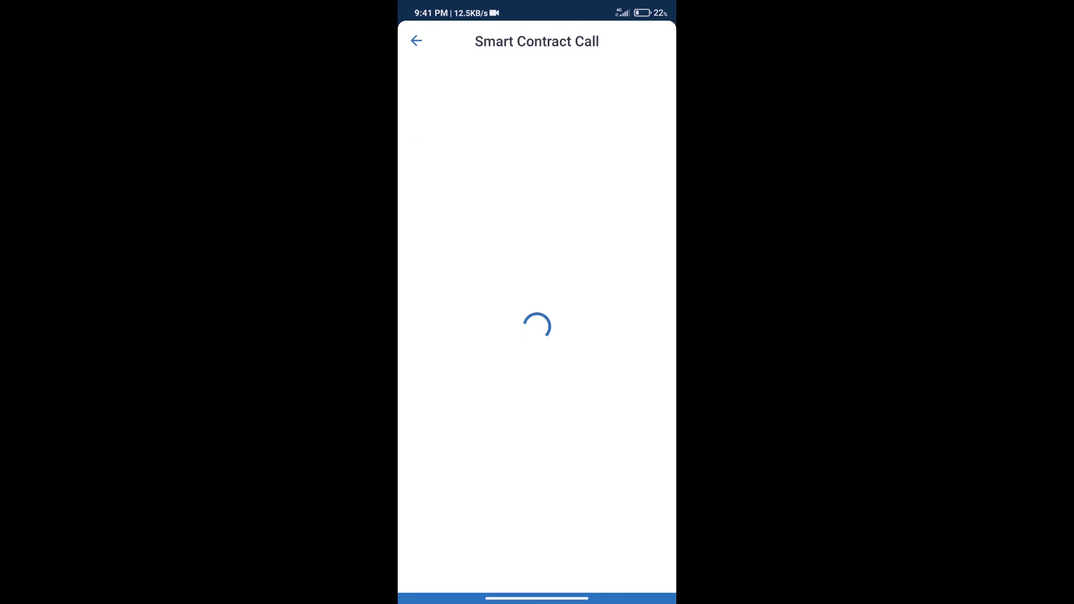